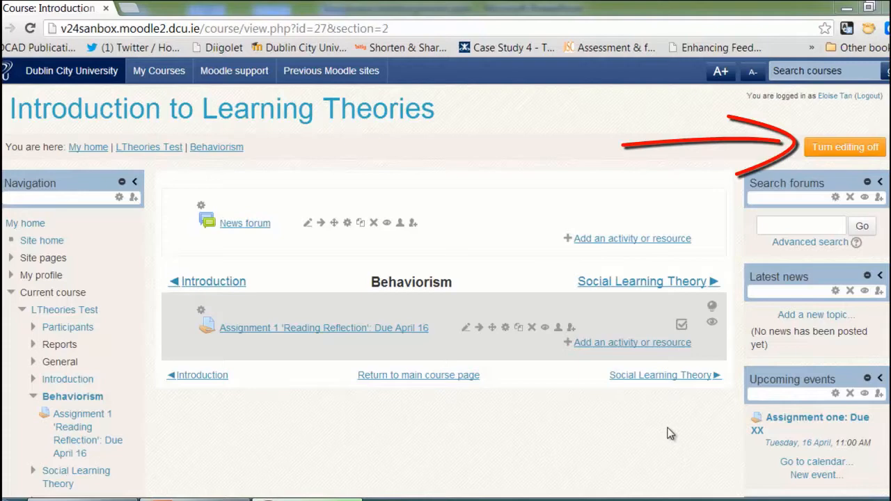
mouse_move(791, 165)
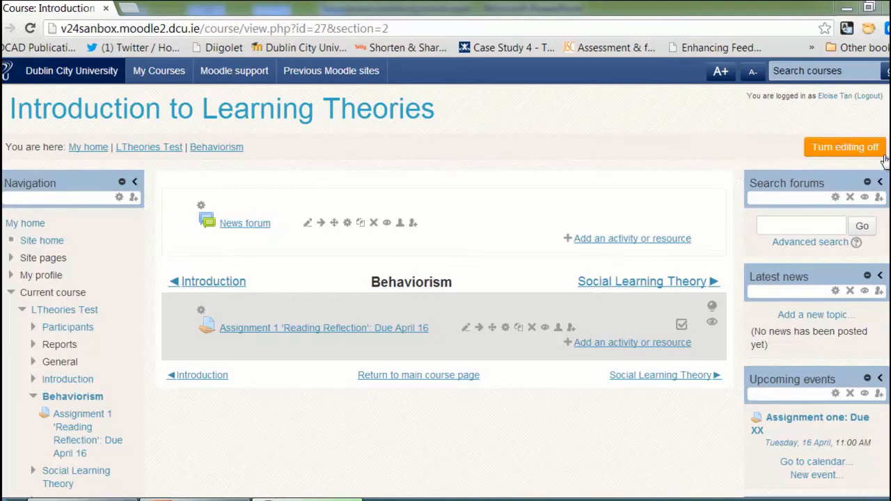
mouse_move(509, 407)
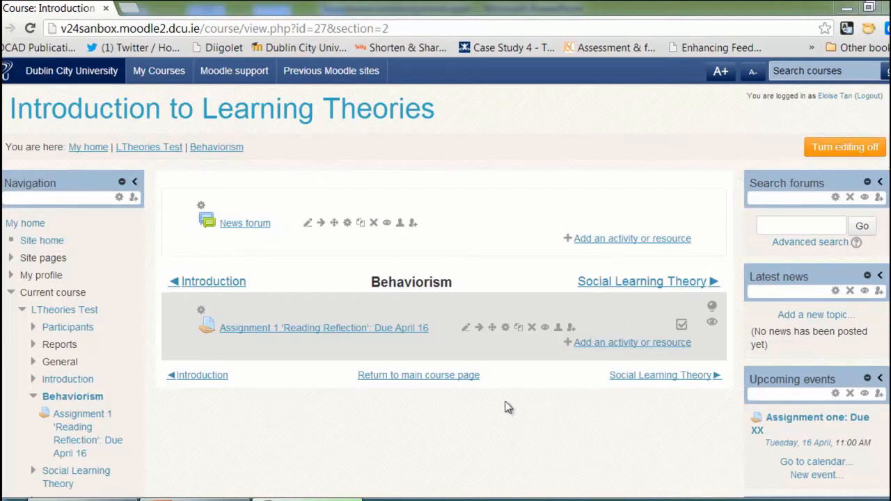
mouse_move(472, 299)
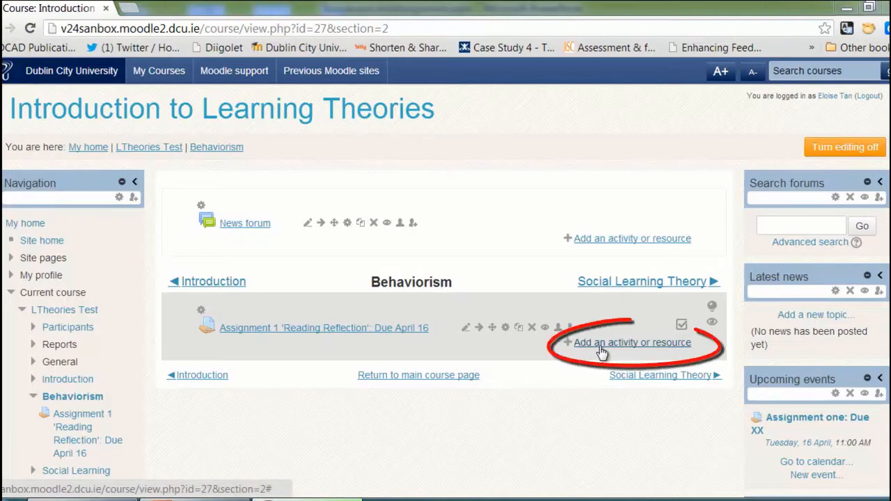
Add an Assignment activity to the Behaviorism section via the activity chooser.
left_click(624, 343)
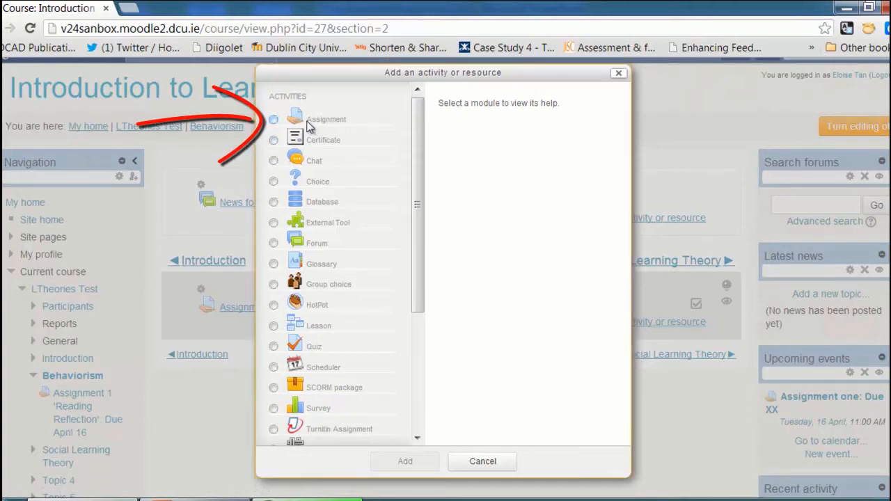
left_click(273, 120)
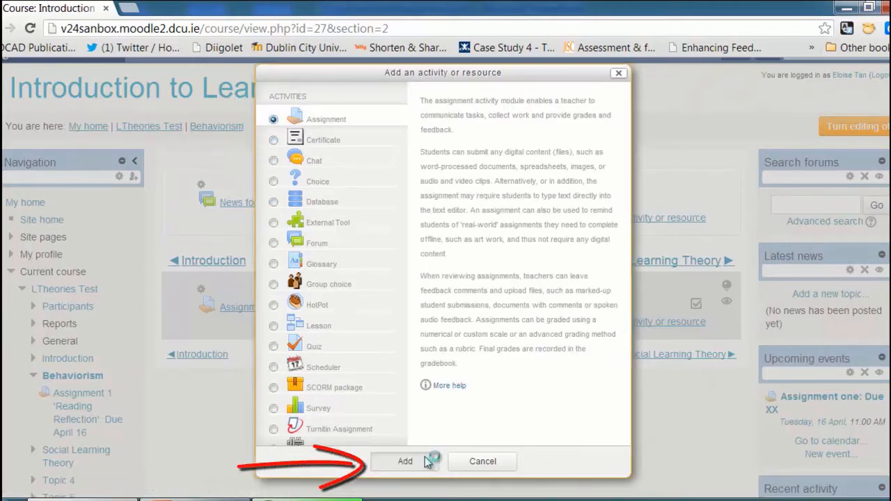
left_click(404, 461)
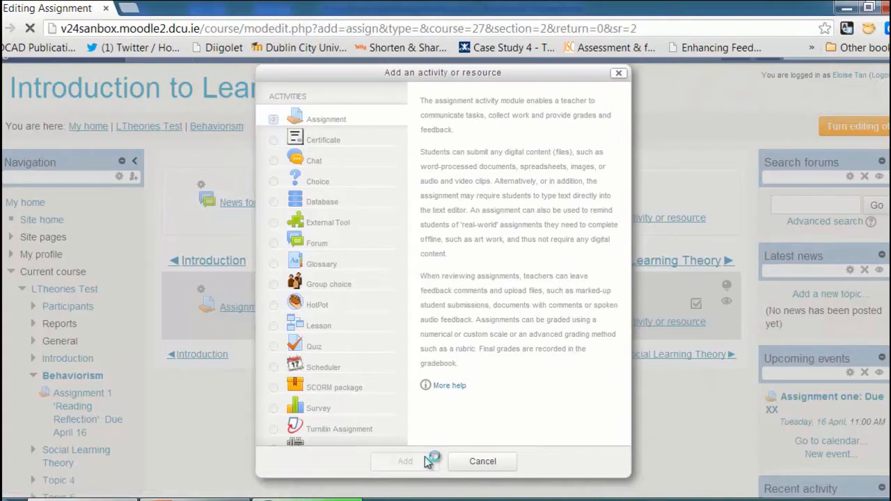
Name the assignment "Assignemtn 2 'reflection" in the General section.
left_click(404, 461)
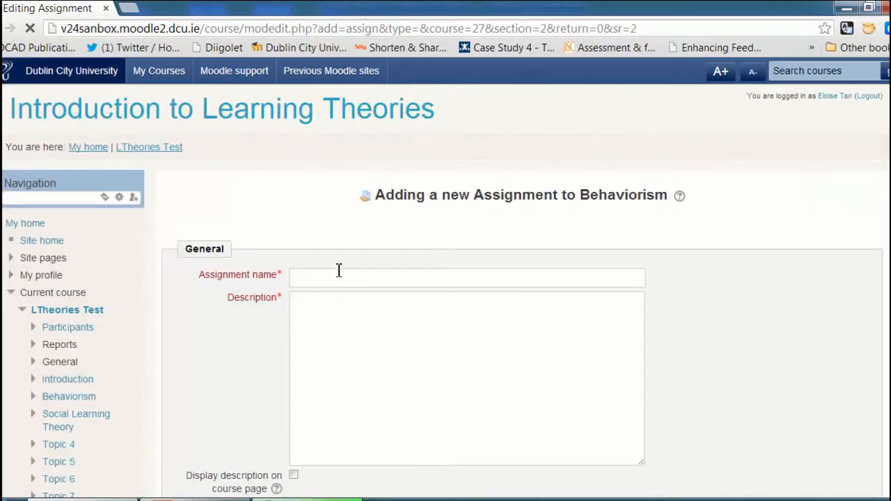
type("Assignemtn 2 'reflection")
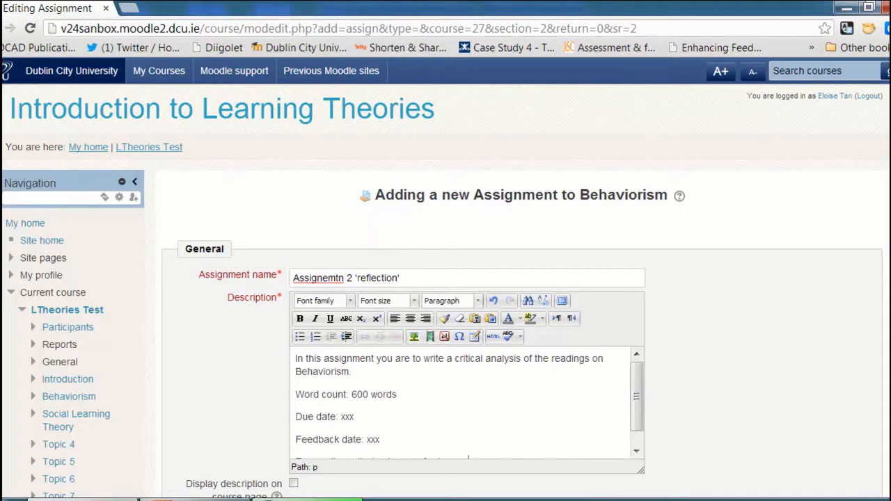
Review the submissions-open help and set the cut-off date to 25 April 2013.
scroll("down", 3)
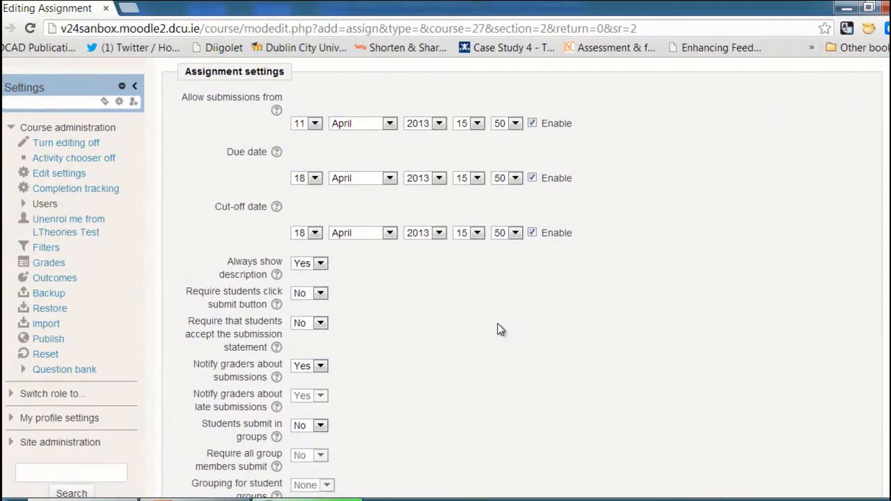
mouse_move(276, 110)
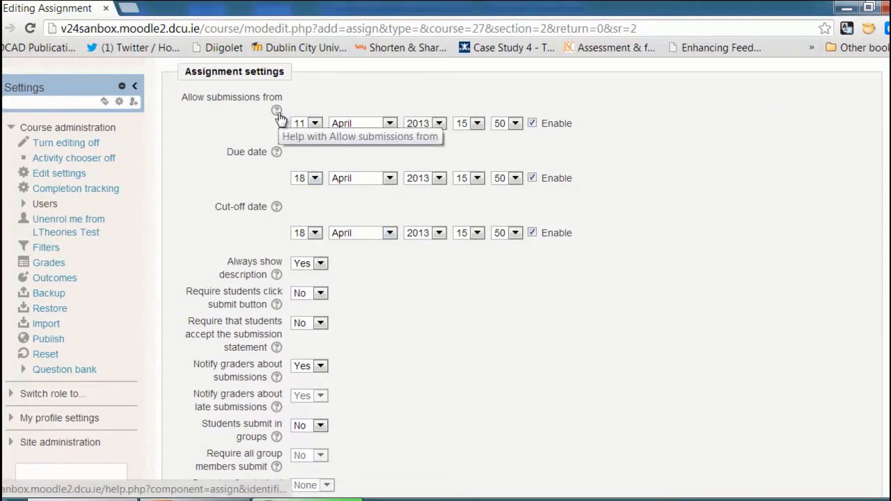
left_click(277, 111)
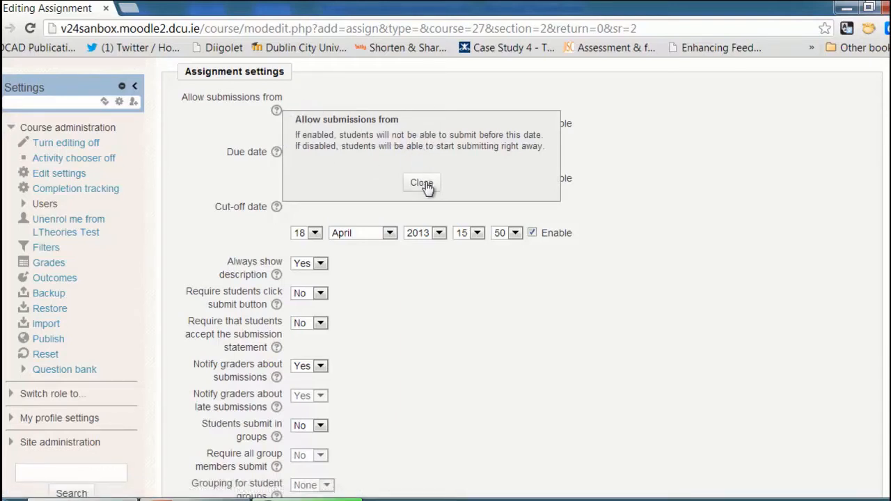
left_click(421, 183)
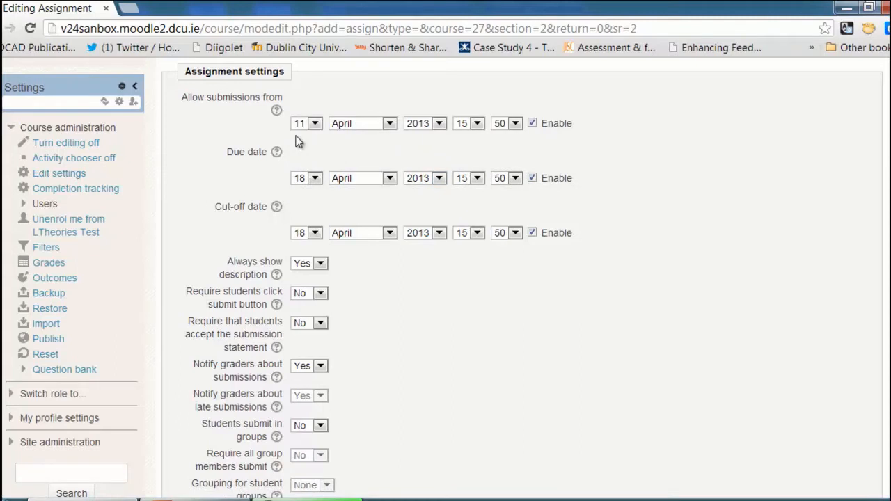
mouse_move(263, 162)
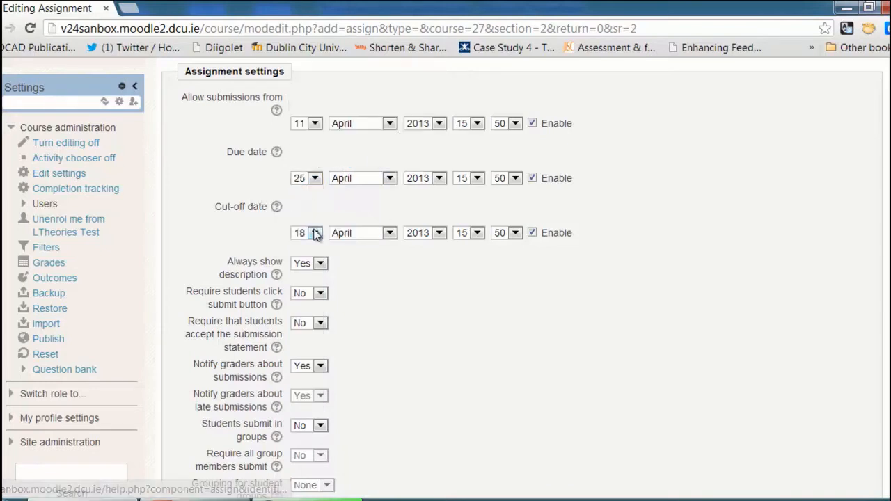
left_click(299, 233)
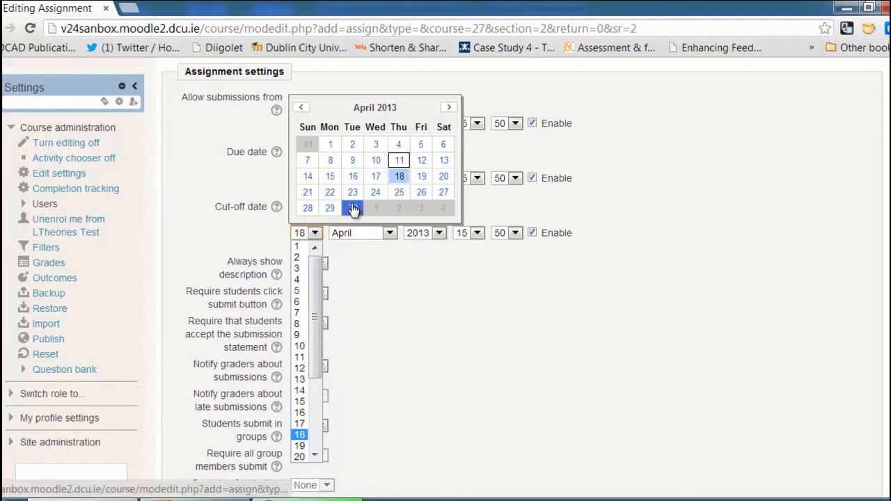
left_click(352, 208)
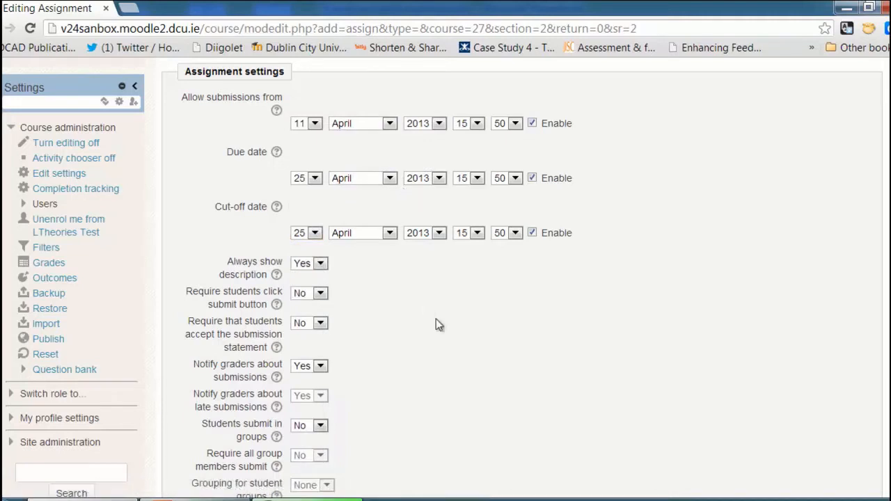
mouse_move(224, 272)
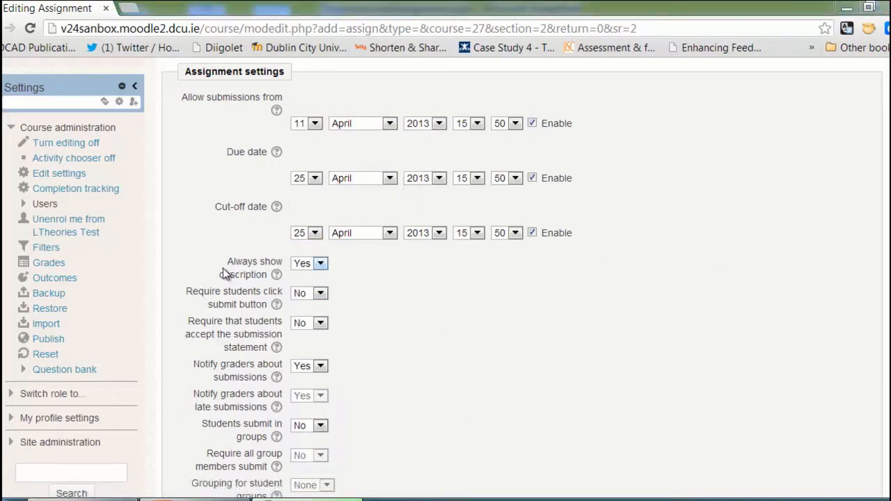
mouse_move(212, 346)
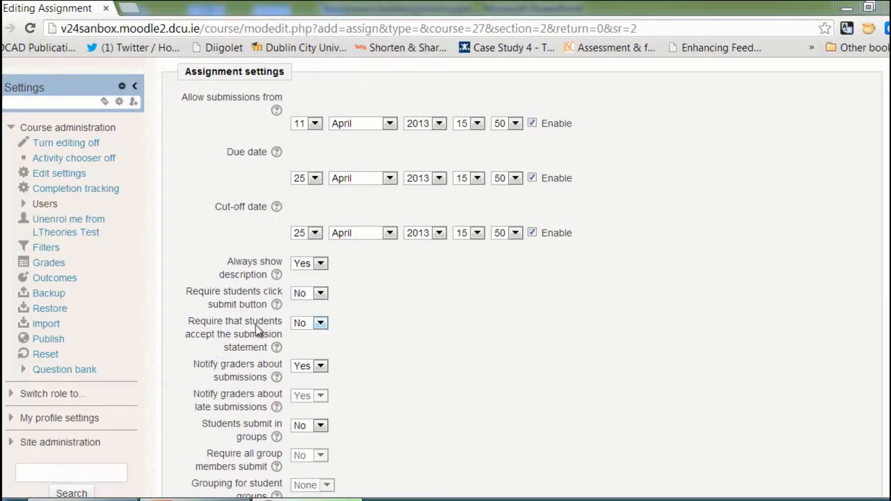
Set 'Require that students accept the submission statement' to Yes.
left_click(309, 323)
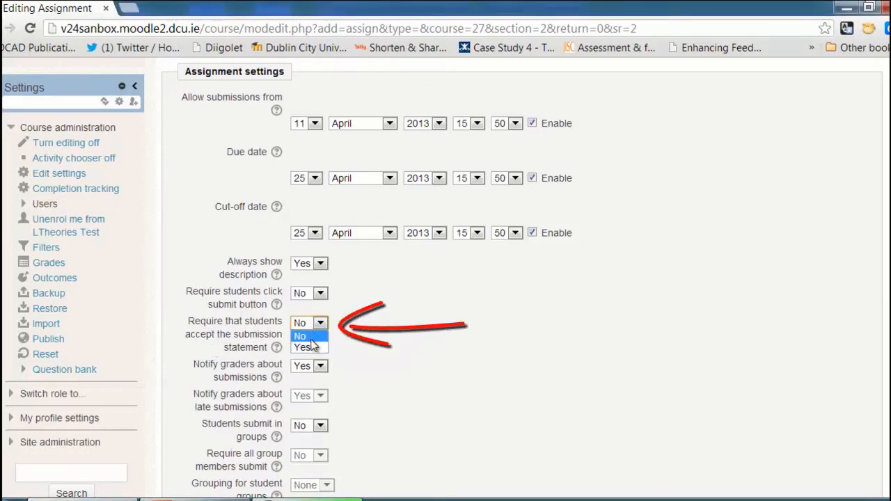
left_click(303, 346)
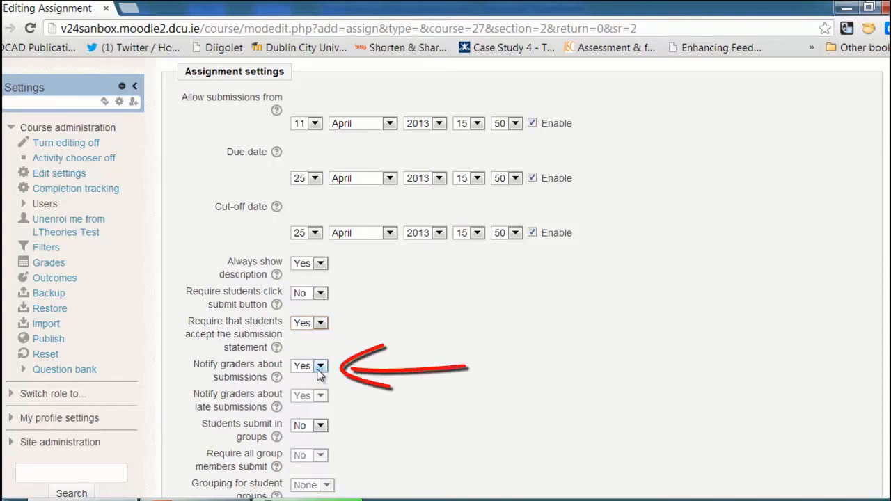
left_click(320, 364)
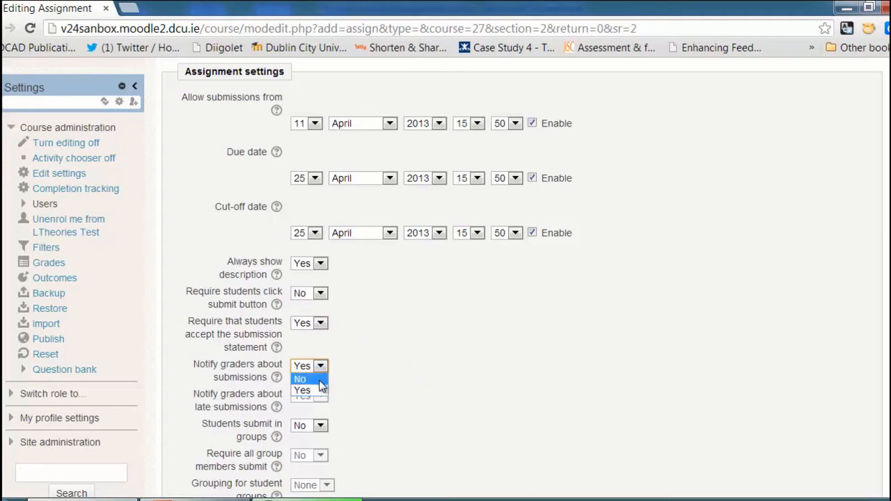
Set Online text submissions to Yes and File submissions to No.
scroll("down", 3)
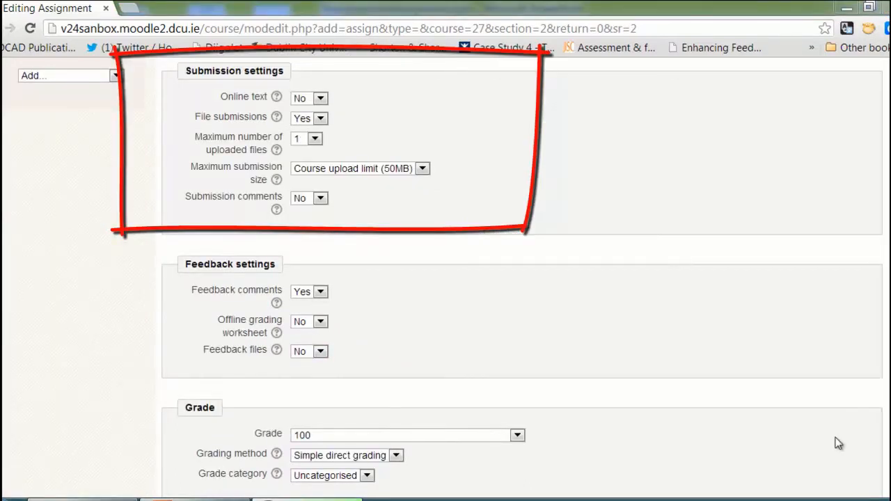
mouse_move(376, 97)
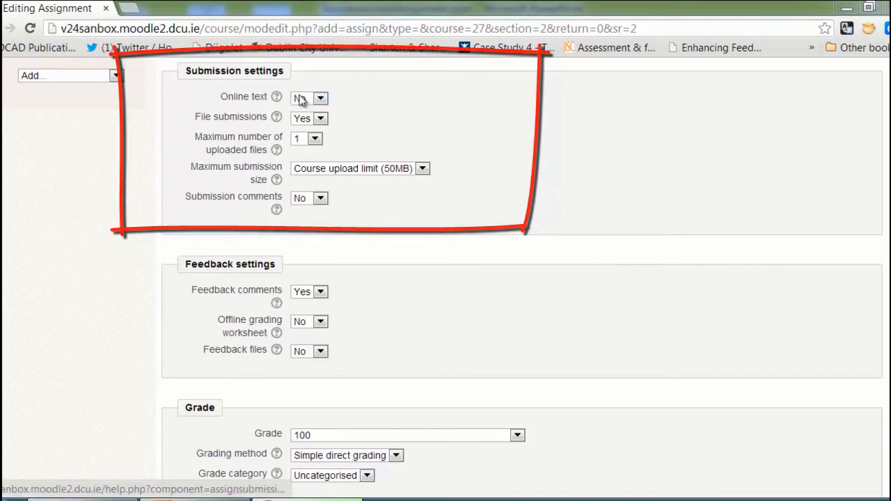
left_click(309, 97)
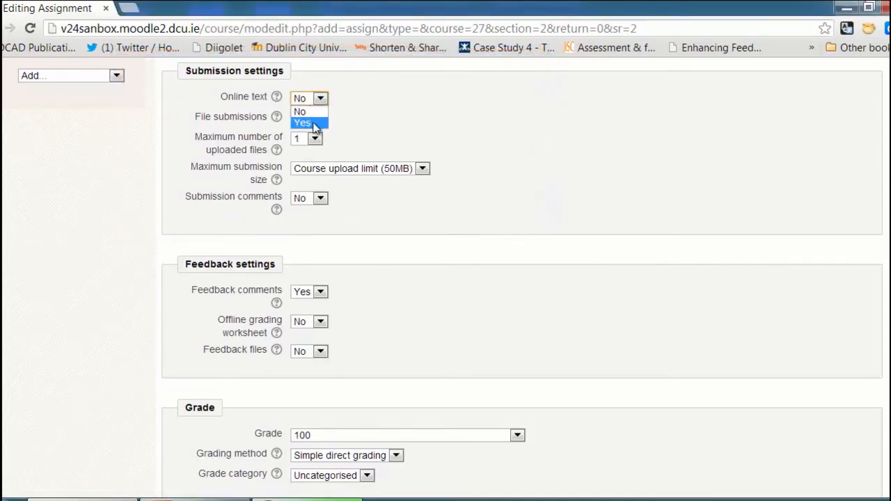
left_click(302, 122)
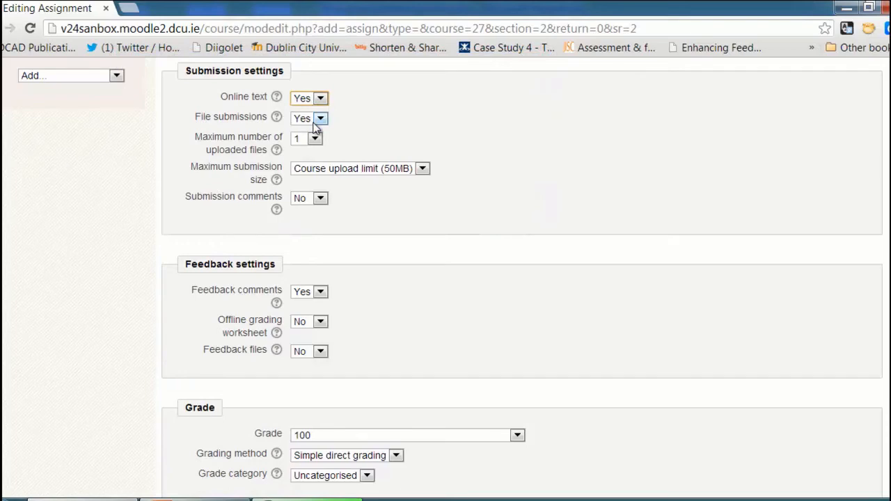
left_click(309, 118)
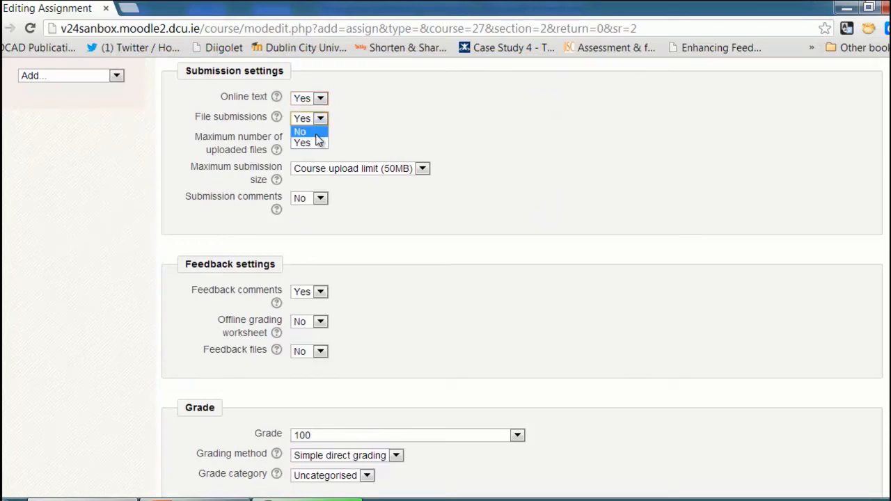
left_click(301, 130)
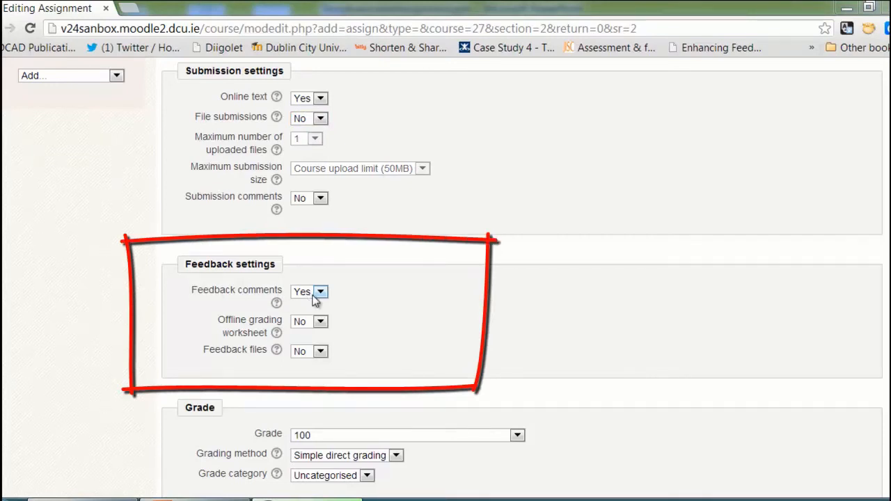
mouse_move(248, 359)
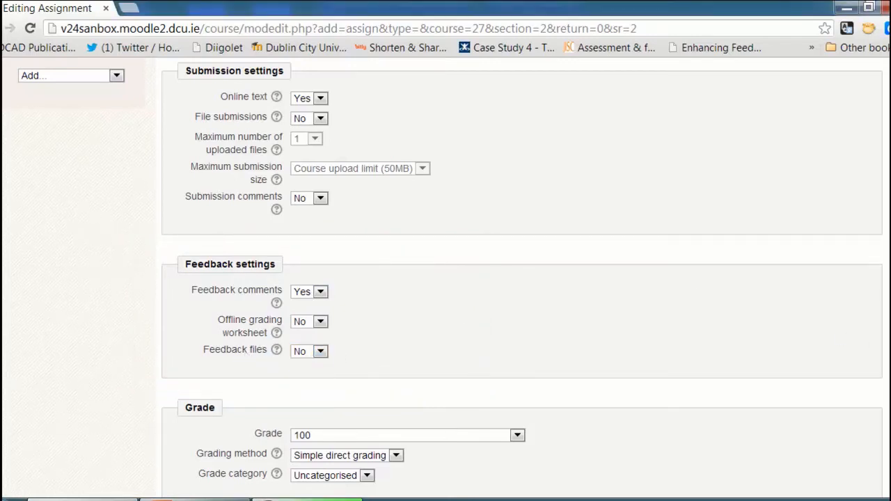
Set the assignment's maximum grade to 10.
scroll("down", 3)
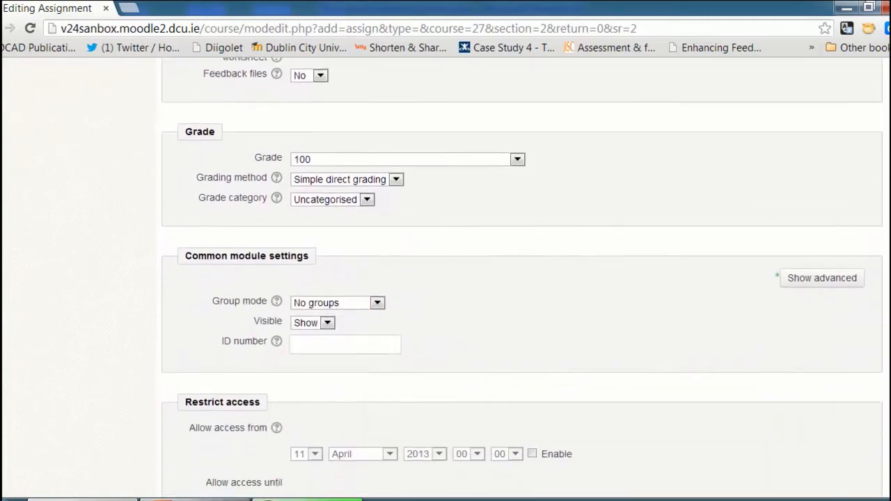
scroll("down", 3)
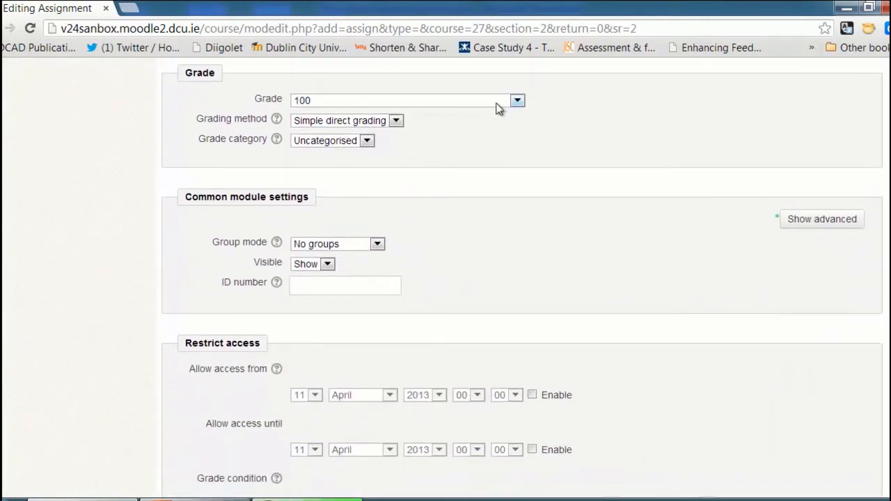
left_click(517, 100)
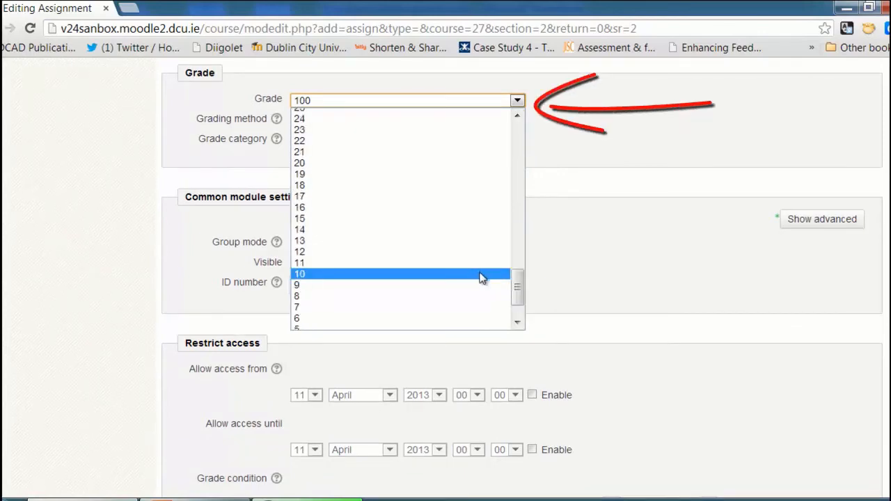
left_click(299, 273)
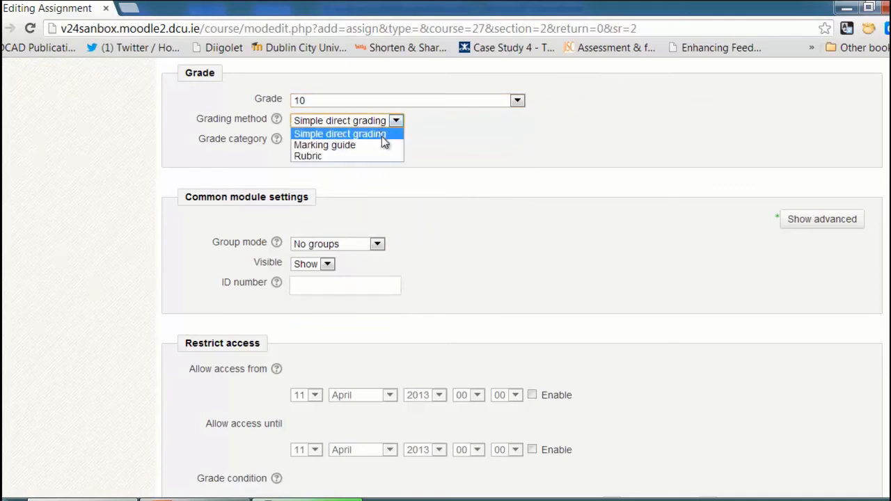
mouse_move(308, 156)
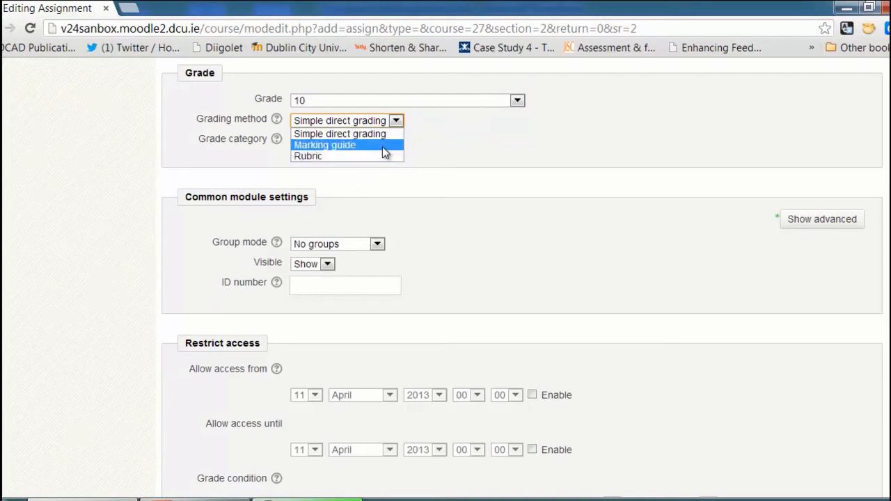
mouse_move(463, 149)
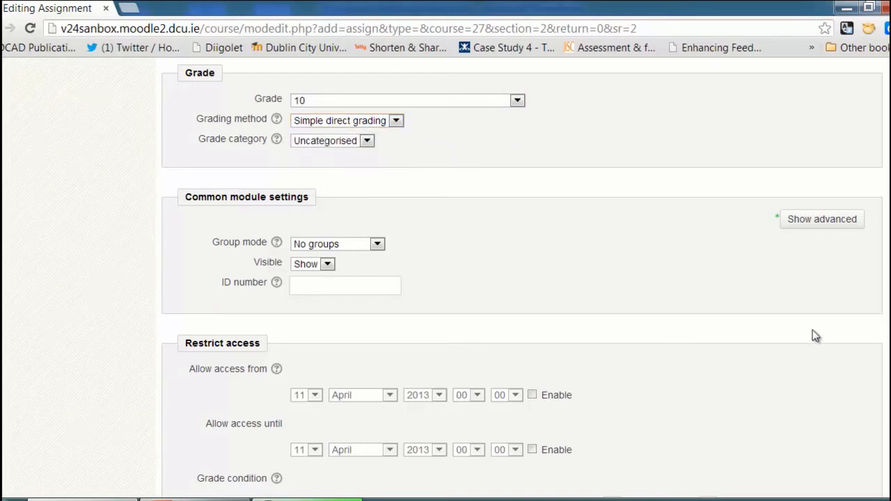
Save the assignment and return to the course page.
scroll("down", 3)
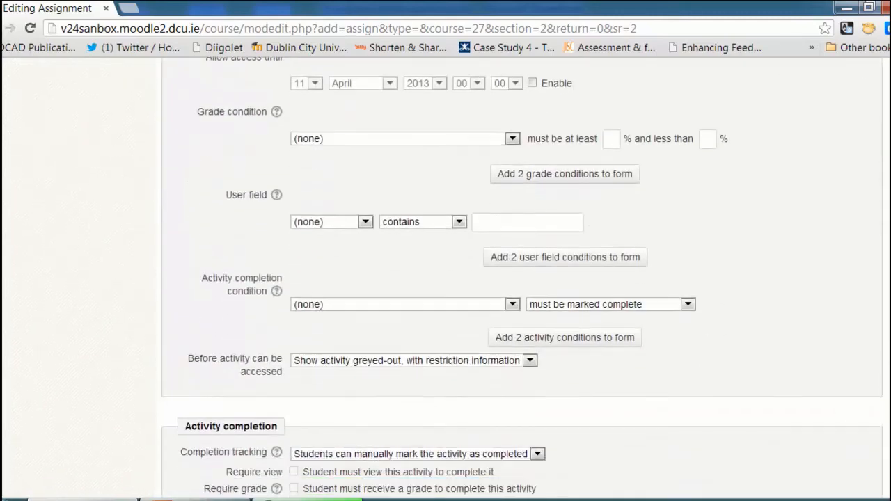
scroll("down", 3)
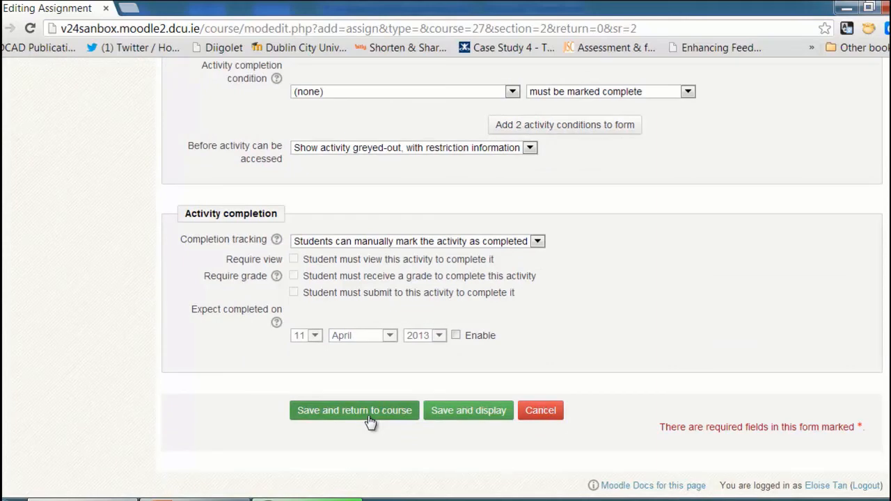
left_click(354, 409)
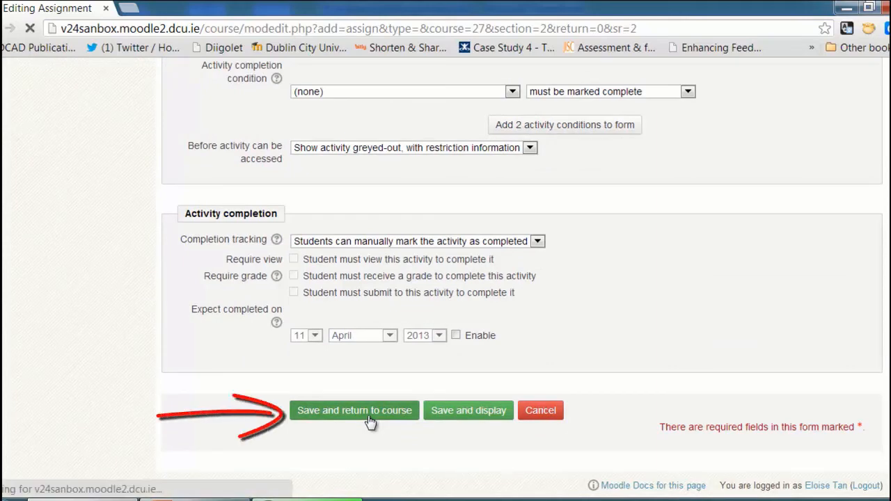
left_click(354, 409)
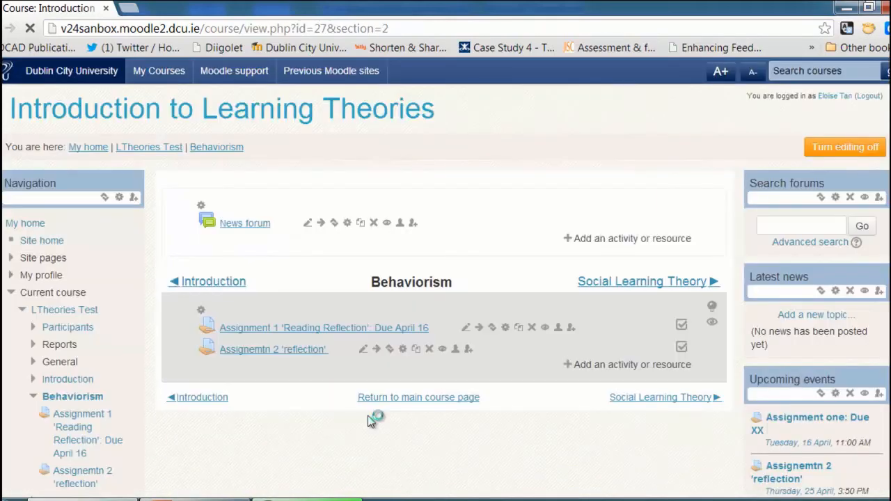
View the Assignment 2 'reflection' page and its Grading summary.
left_click(273, 348)
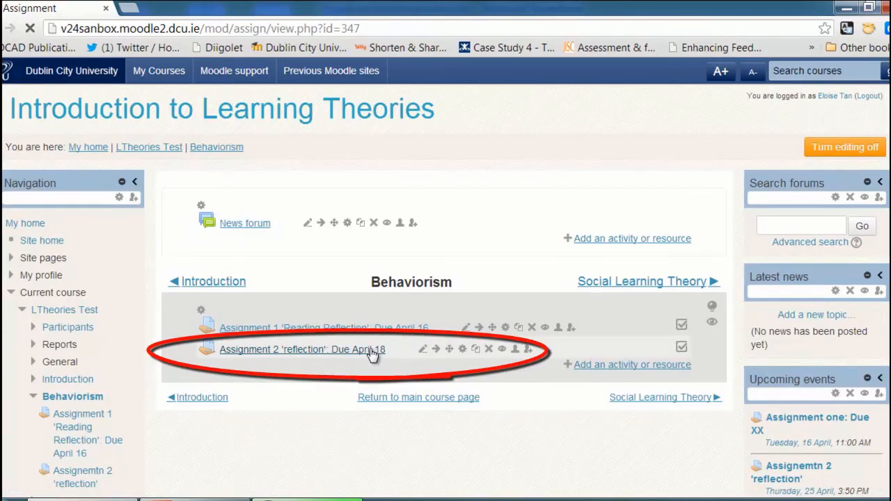
left_click(301, 348)
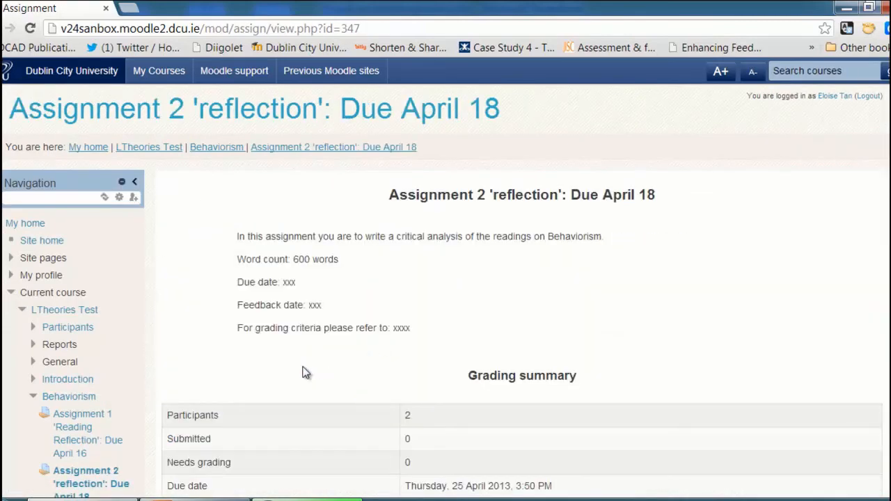
mouse_move(747, 239)
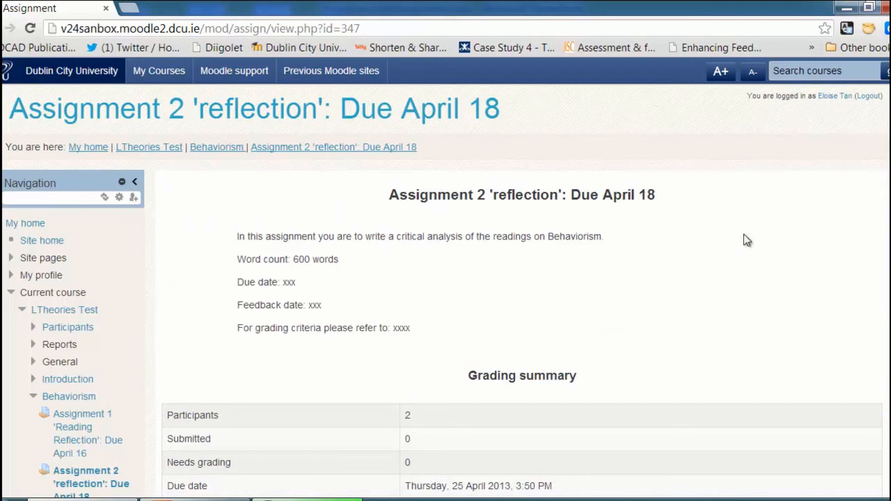
scroll("down", 3)
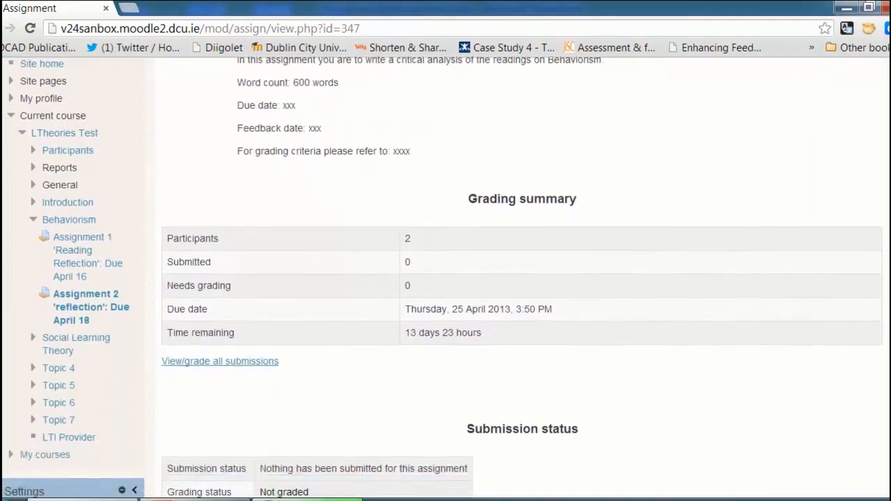
scroll("down", 3)
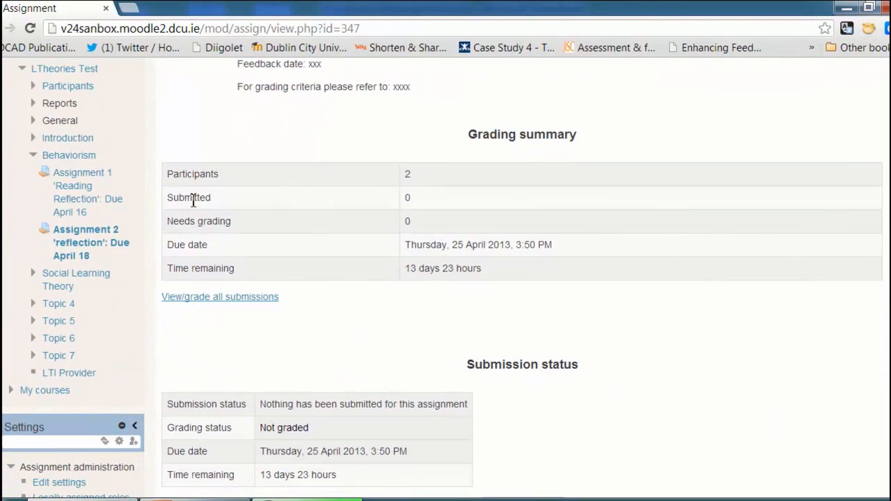
mouse_move(197, 250)
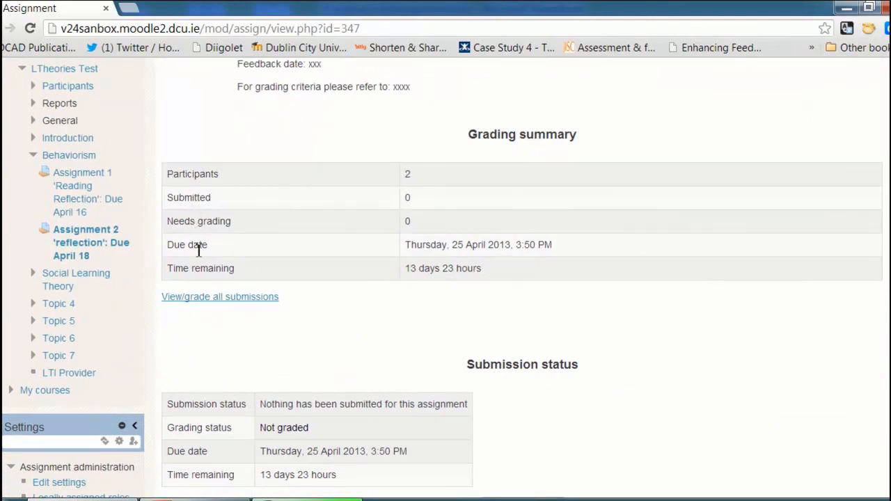